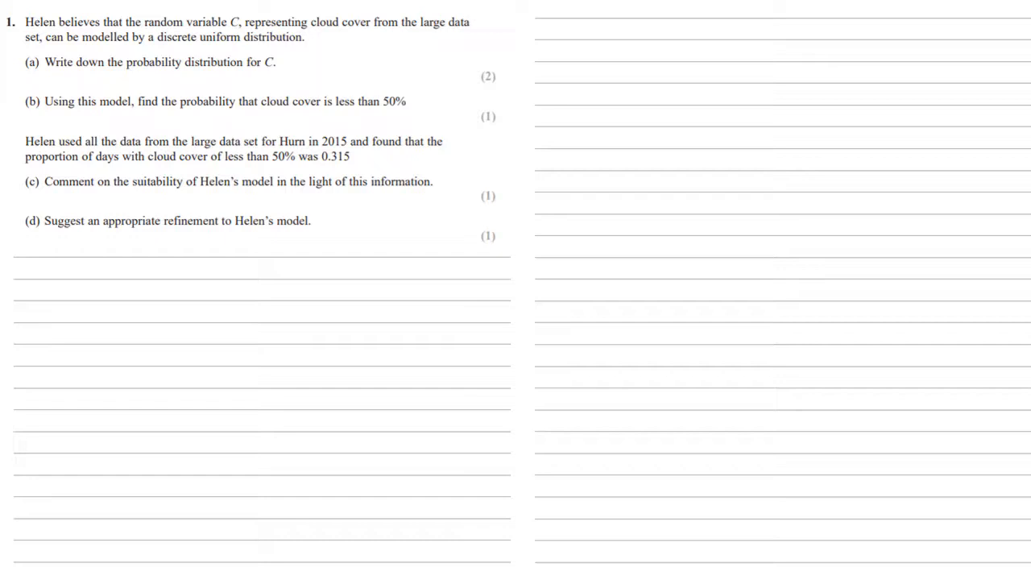
type("a.")
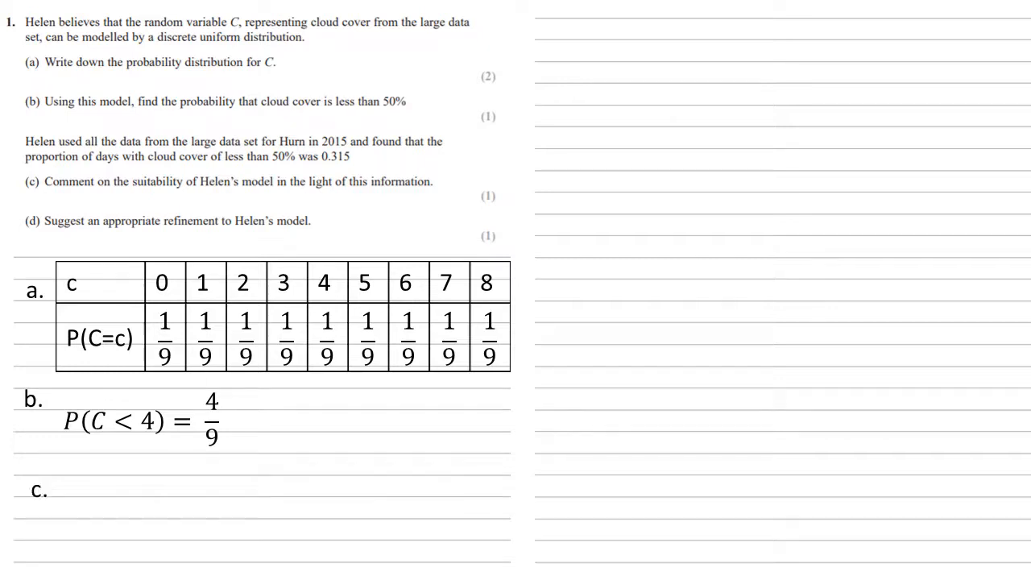
type("0.315 < 4/9, hence model is not good")
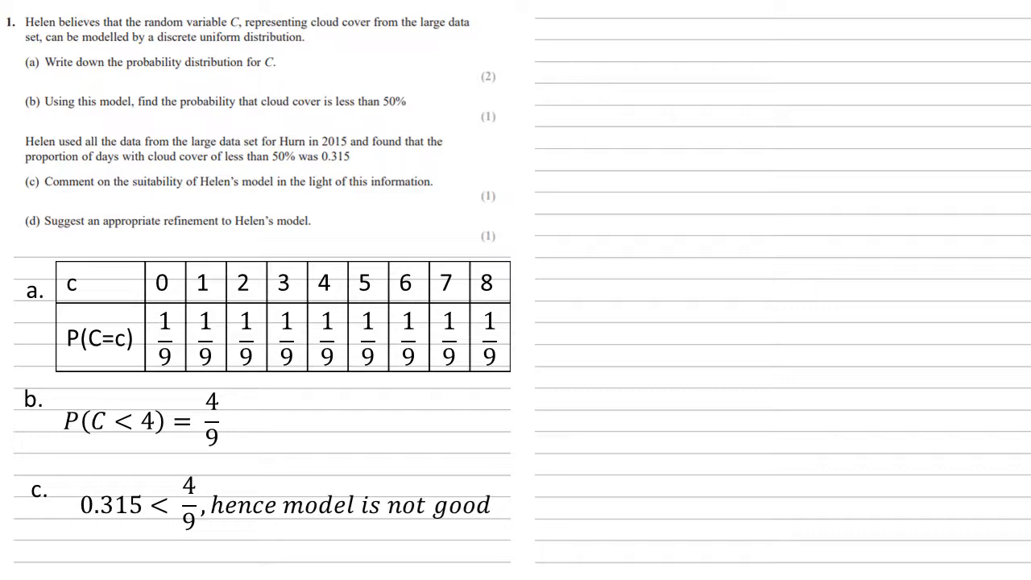